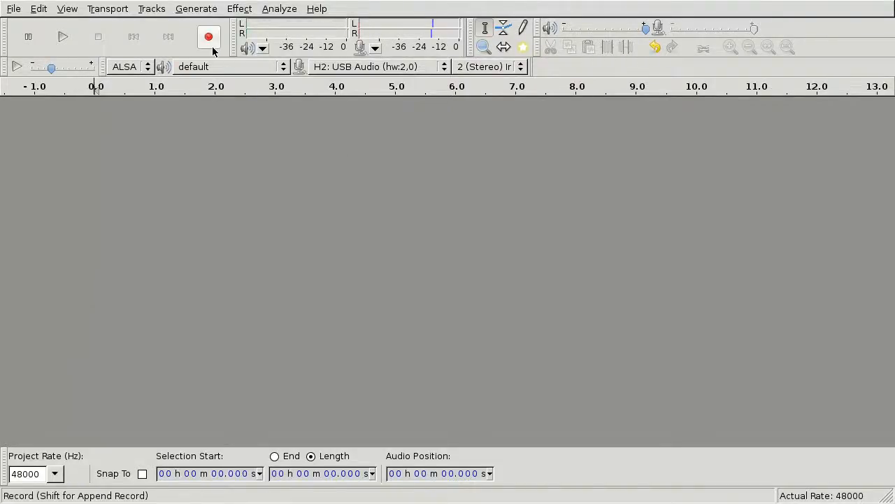
Step: Record a roughly four-second stereo voice clip from the USB microphone
{"action": "left_click", "coordinate": [208, 37]}
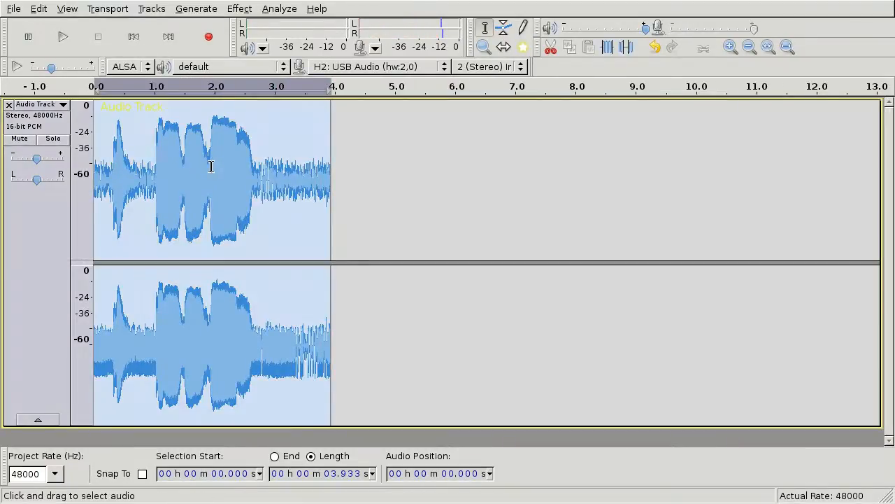
Step: Set the Echo effect's delay time to 0.006 seconds and edit its decay factor
{"action": "left_click", "coordinate": [239, 8]}
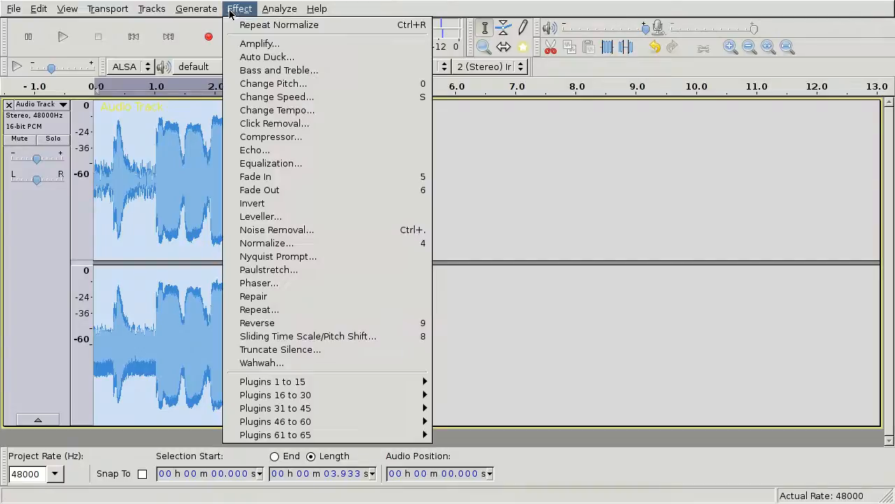
{"action": "left_click", "coordinate": [254, 150]}
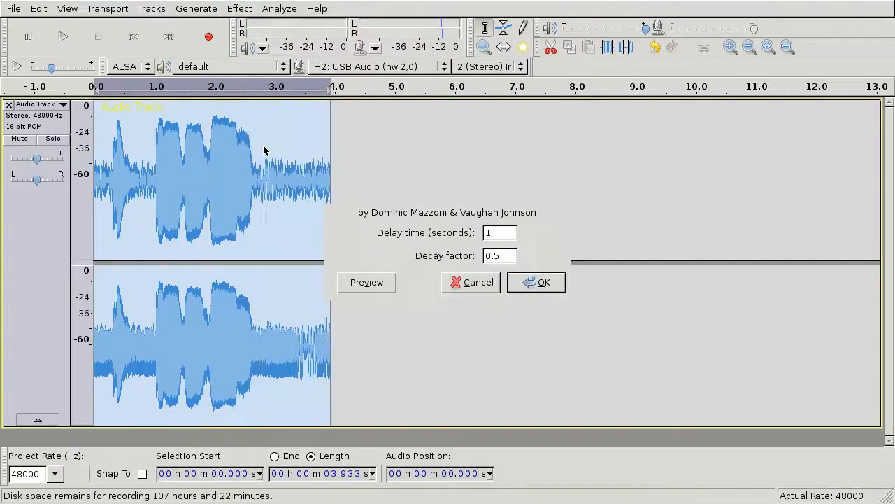
{"action": "left_click", "coordinate": [499, 232]}
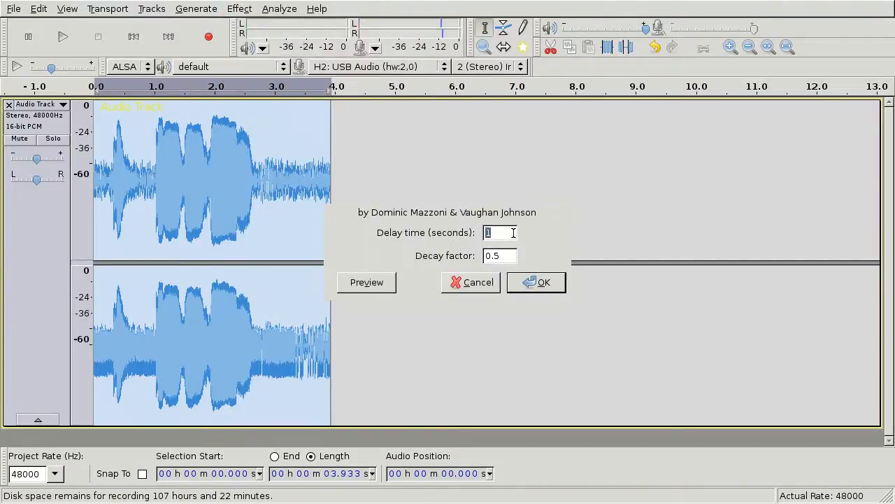
{"action": "type", "text": "0.006"}
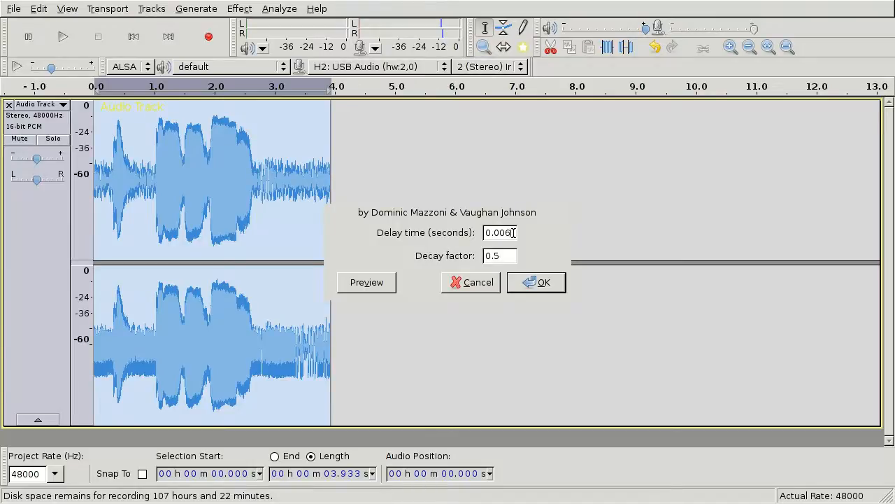
{"action": "type", "text": "0"}
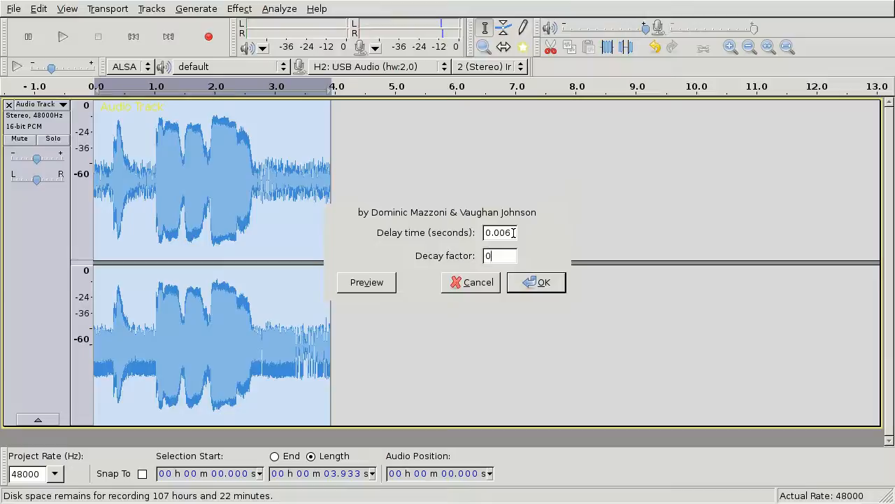
{"action": "type", "text": "0.7"}
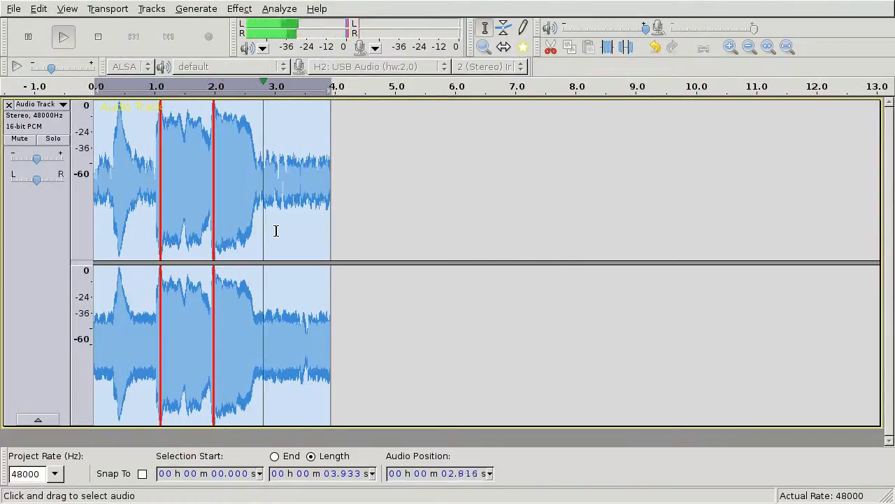
Step: Stop playback after previewing the robotic-sounding echoed clip
{"action": "left_click", "coordinate": [208, 37]}
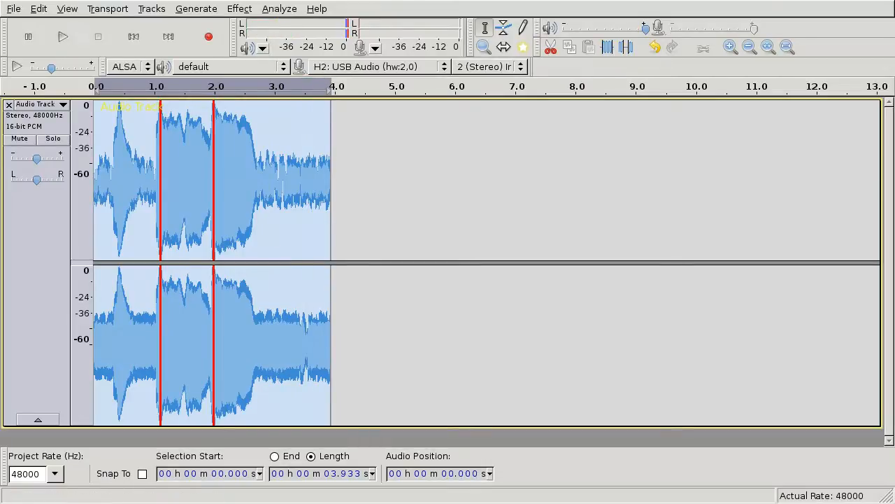